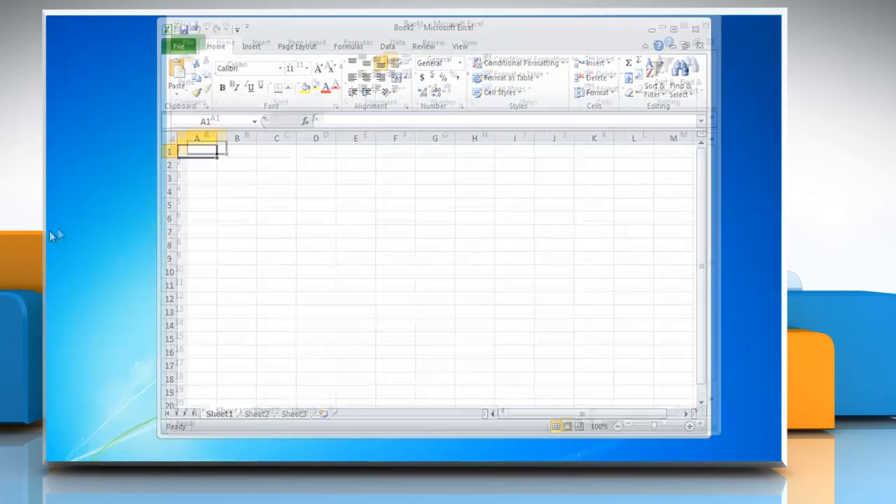
Select cells A1 through G14 on the blank sheet.
drag(174, 160, 252, 213)
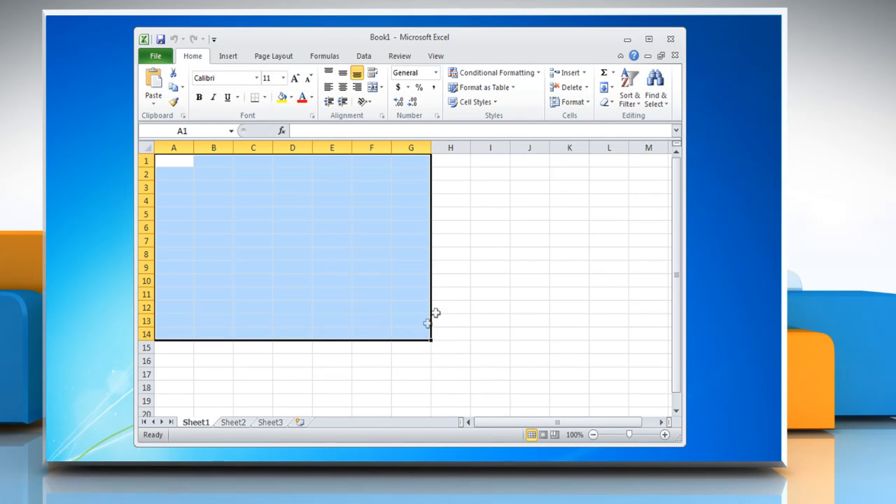
mouse_move(493, 72)
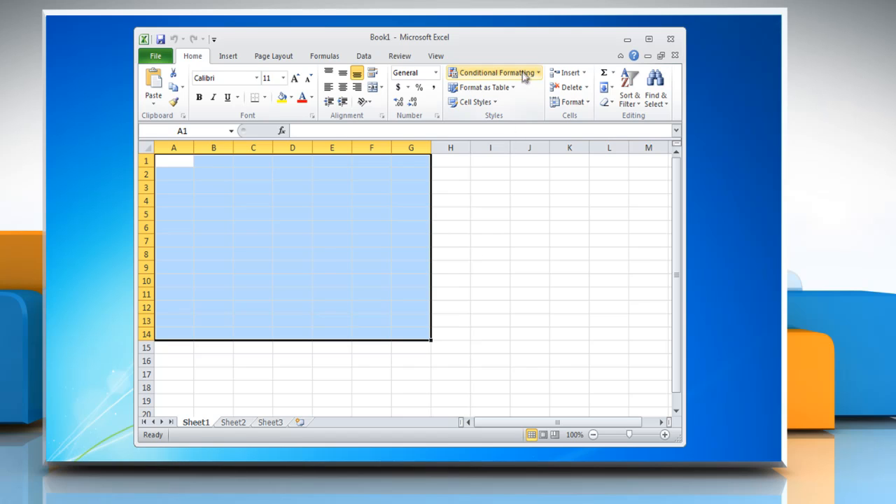
Create a new conditional formatting rule of type 'Use a formula to determine which cells to format'.
click(497, 72)
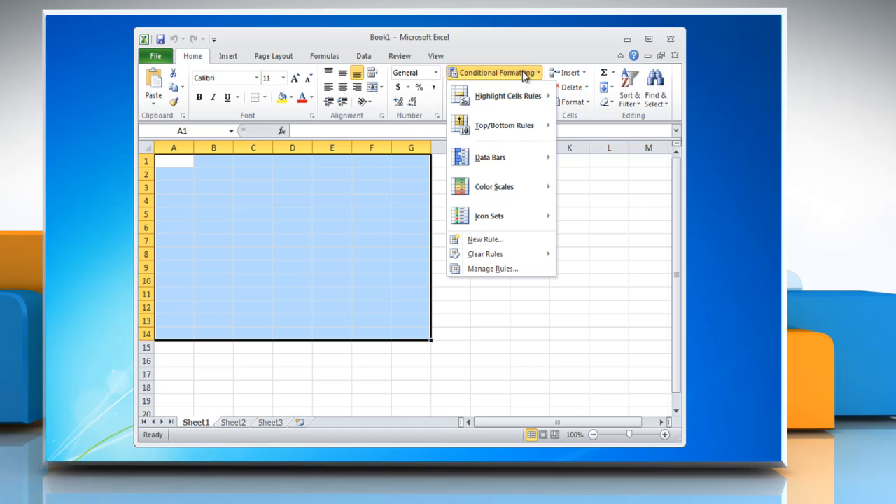
mouse_move(485, 239)
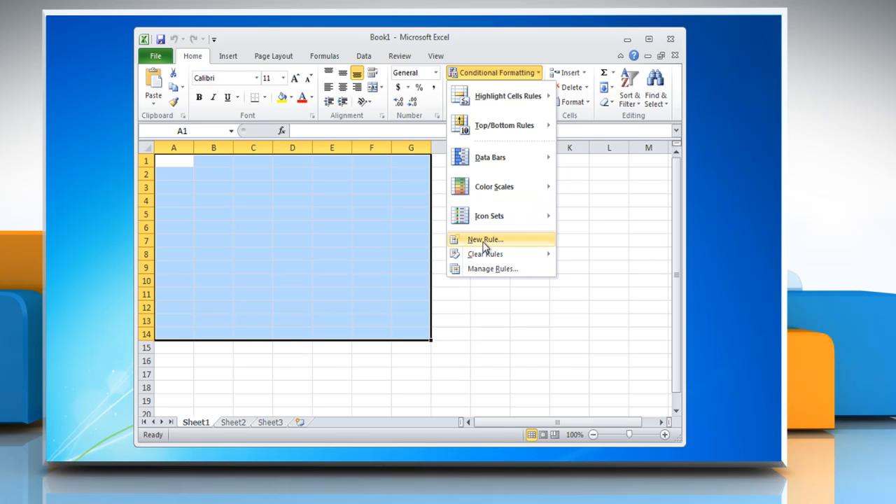
click(484, 239)
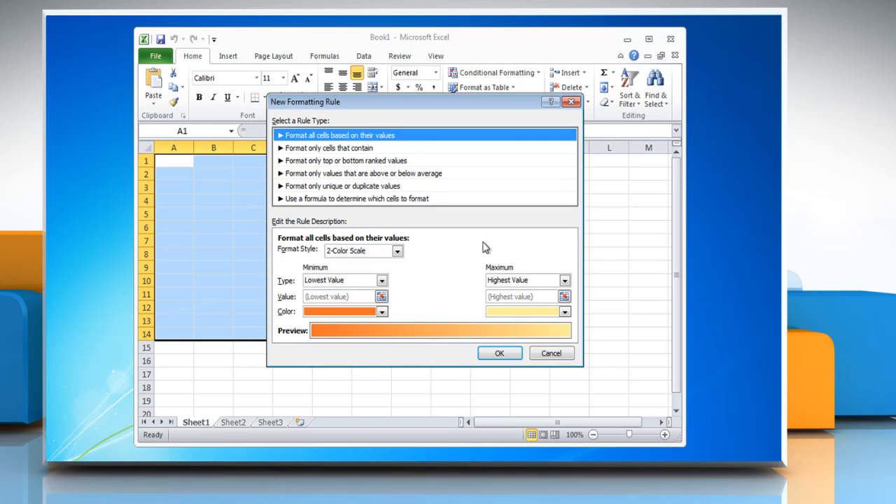
mouse_move(383, 205)
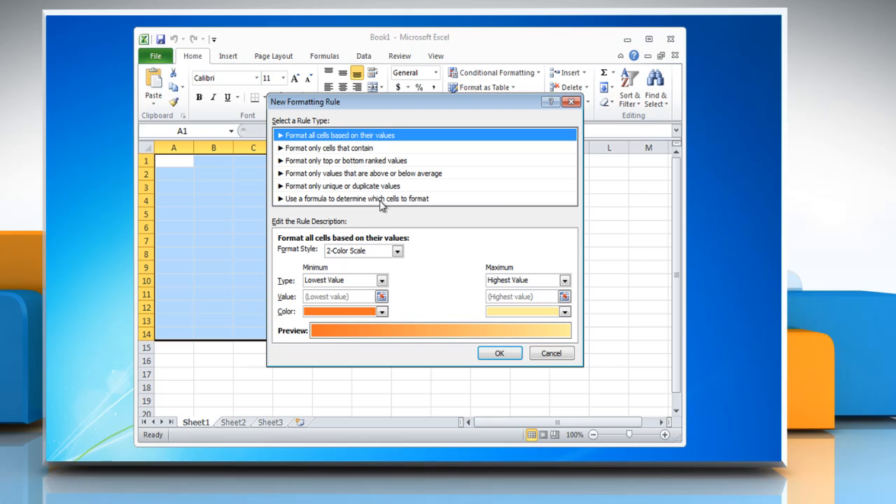
click(356, 198)
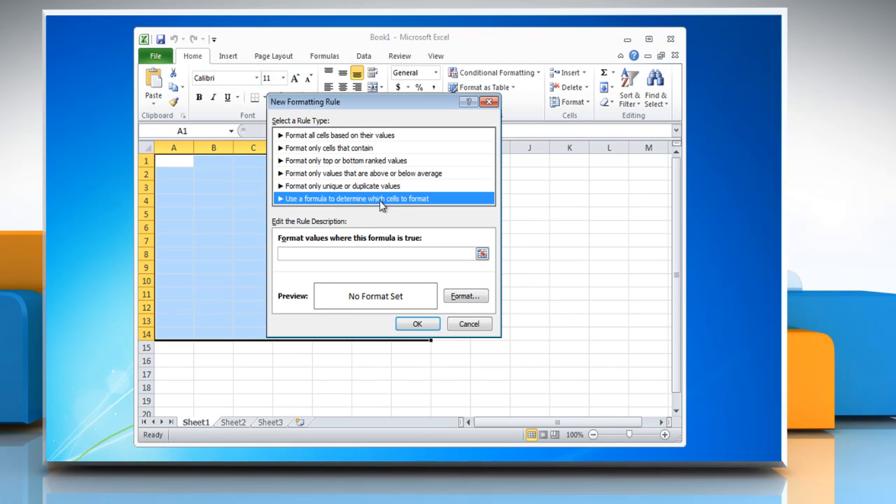
Enter the rule formula =MOD(ROW()/2,1)>0.
click(332, 253)
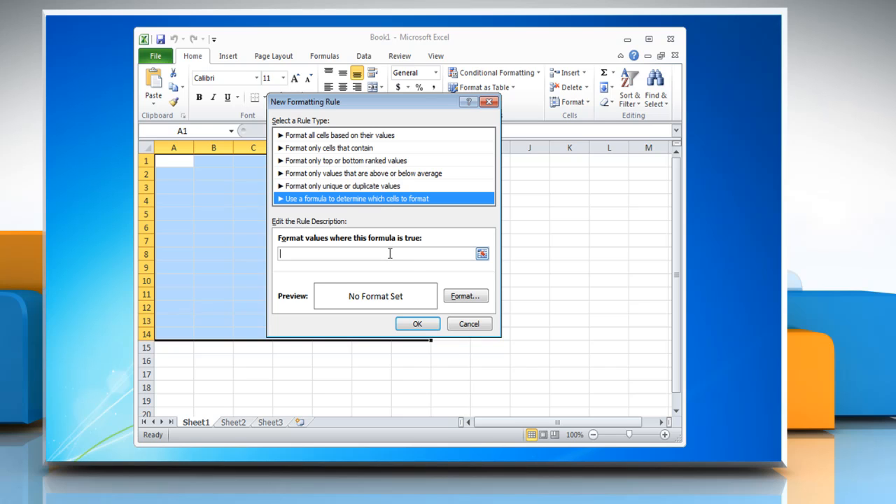
text(=MOD)
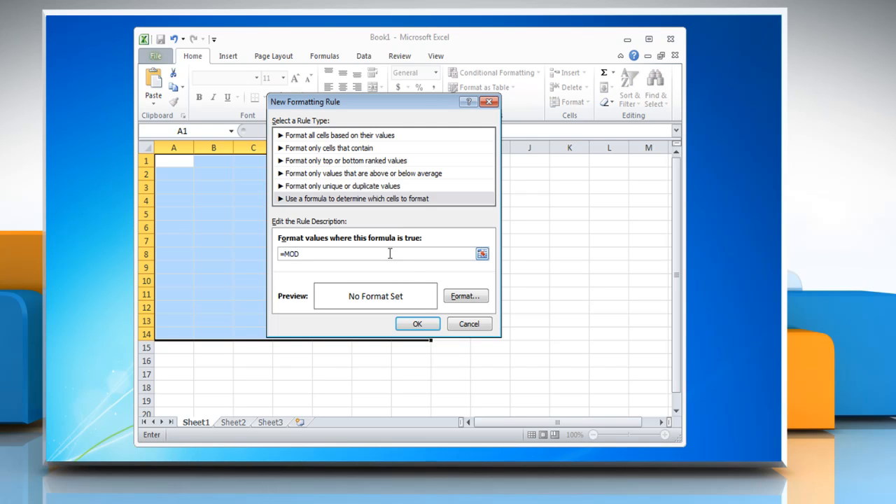
text((ROW)
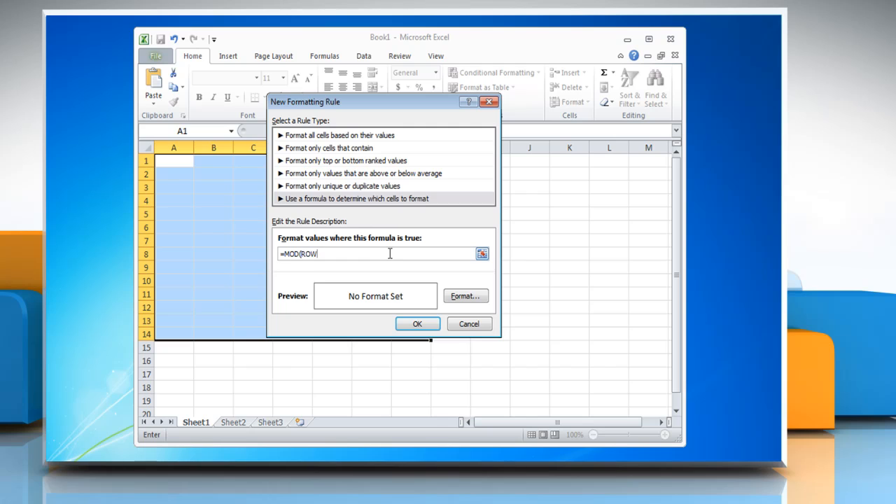
text(())
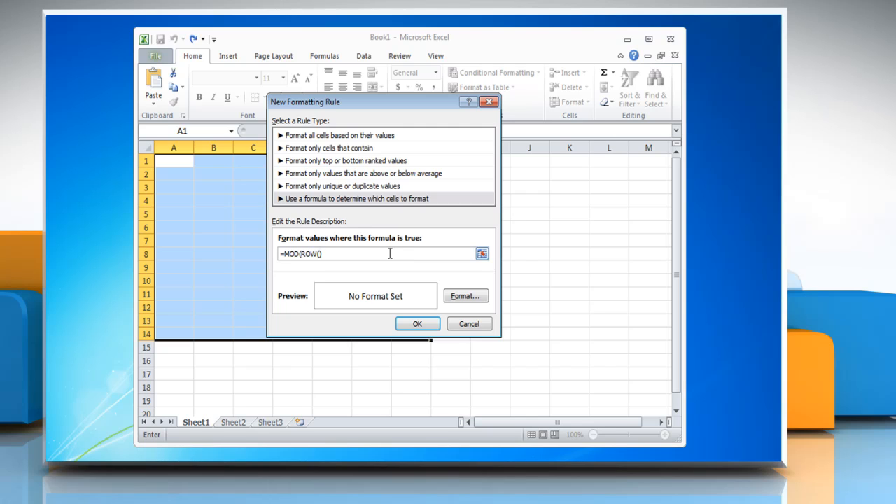
text(/2)
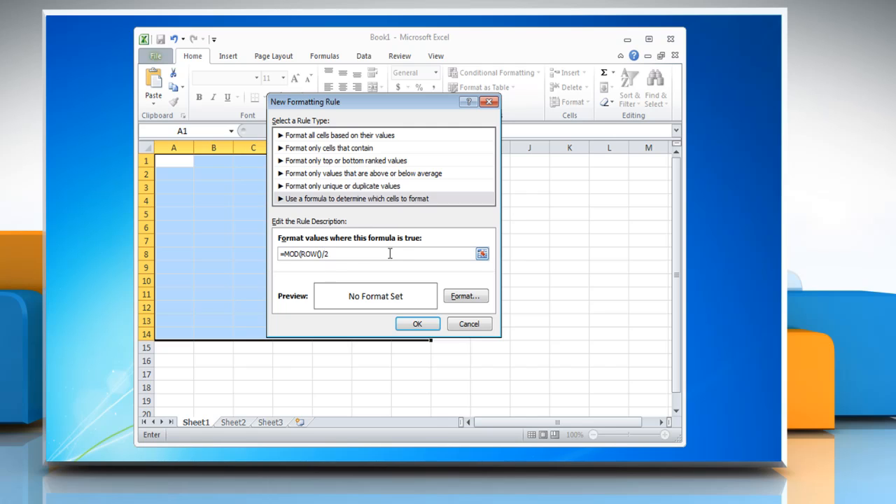
text(,1))
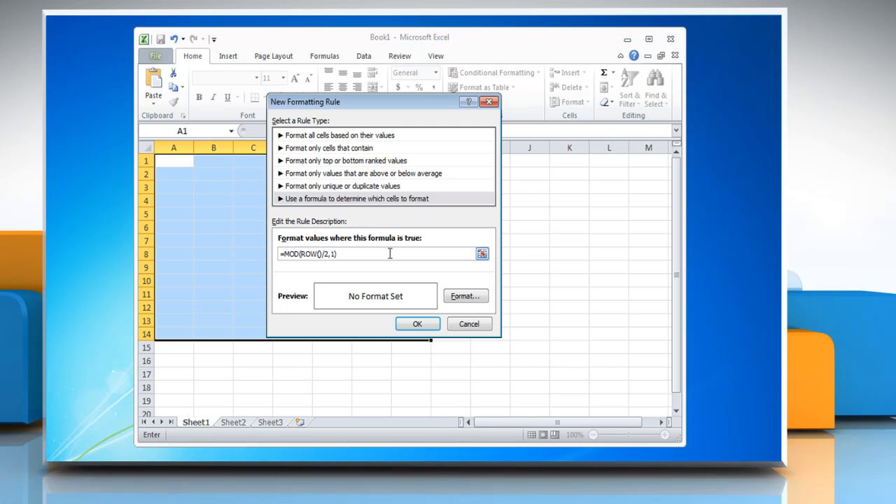
text(>0)
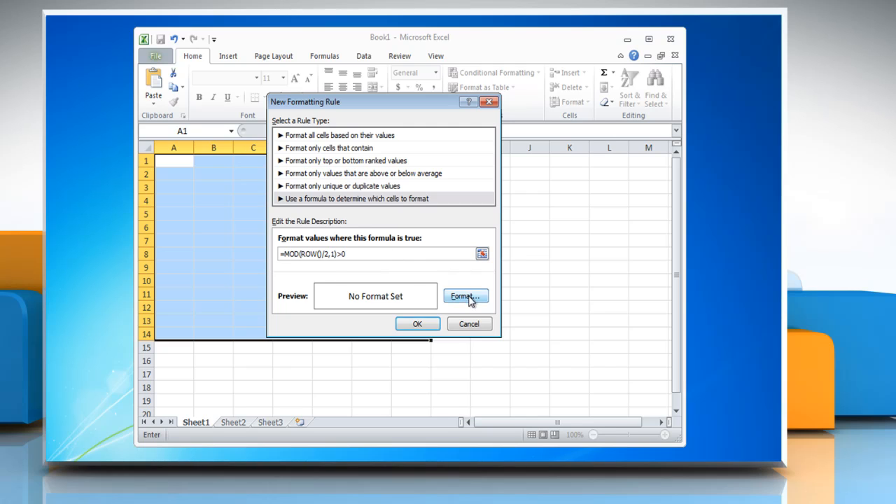
Give the formula rule an orange fill and apply it to odd rows.
click(464, 296)
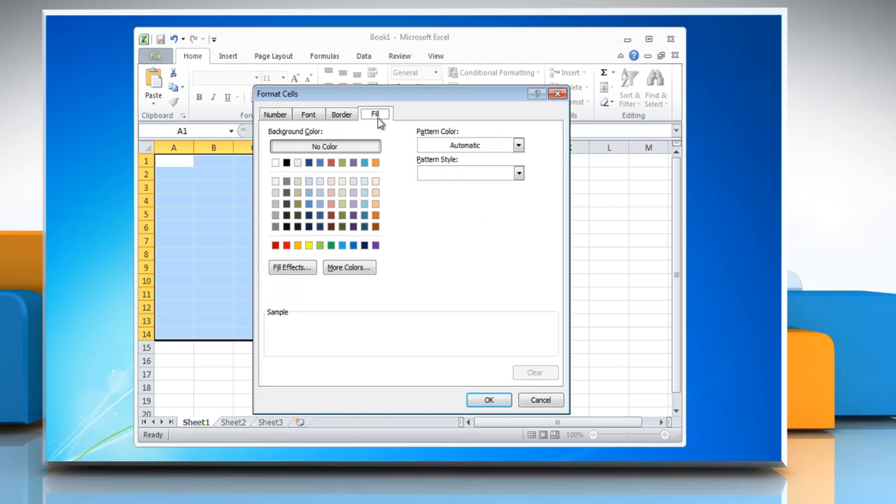
click(377, 215)
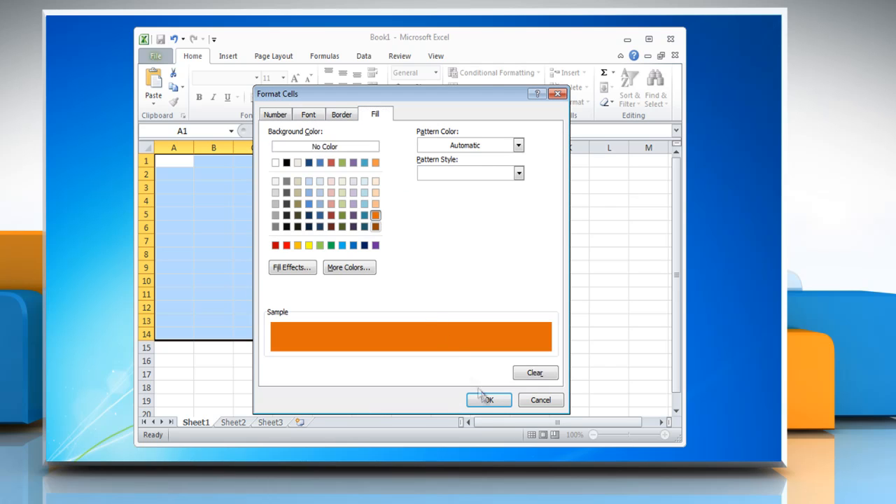
click(488, 400)
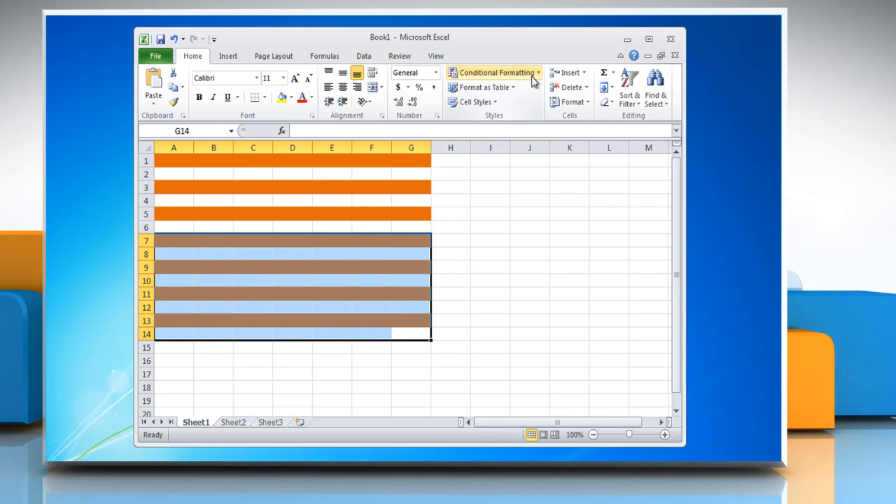
Edit the MOD(ROW()) rule in Manage Rules, switching its fill to green.
click(497, 72)
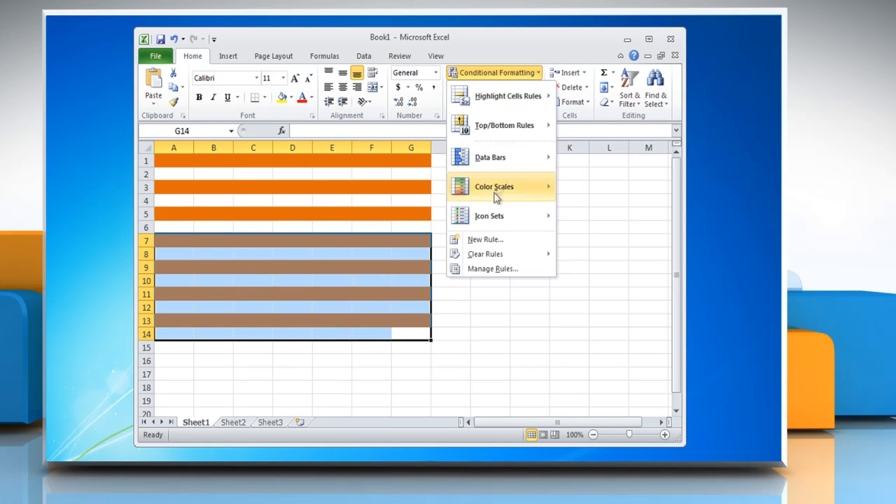
mouse_move(486, 272)
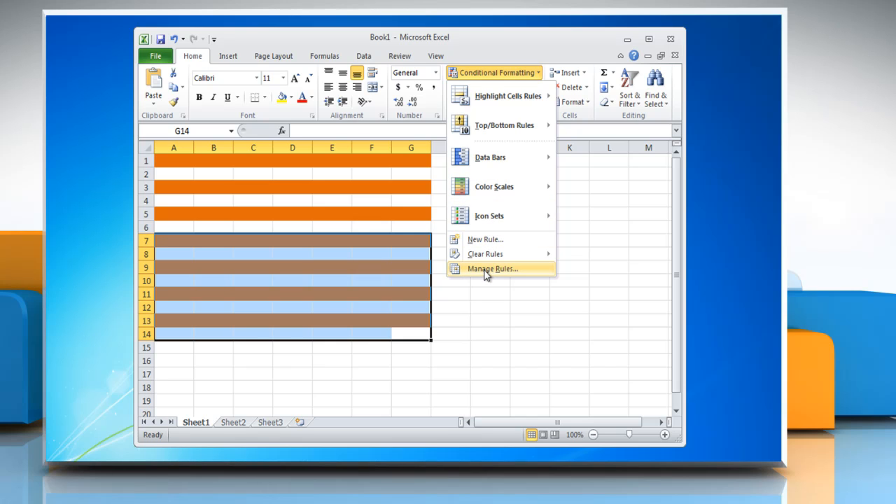
click(492, 269)
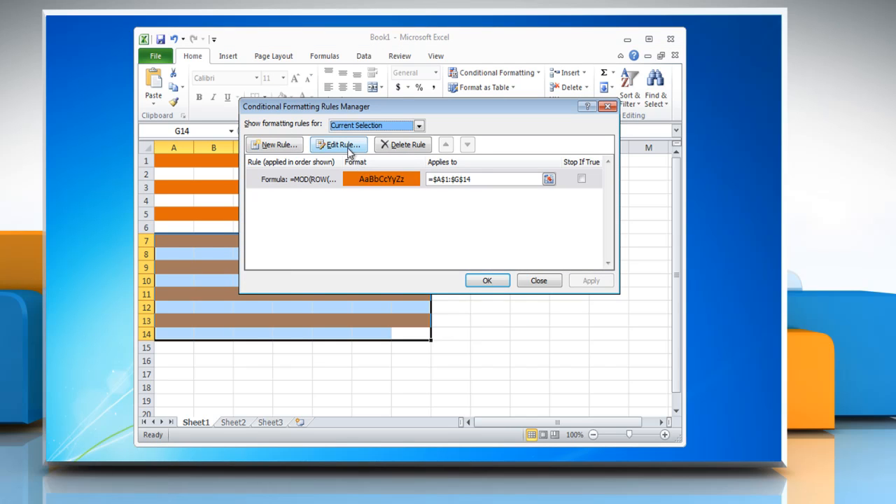
click(338, 145)
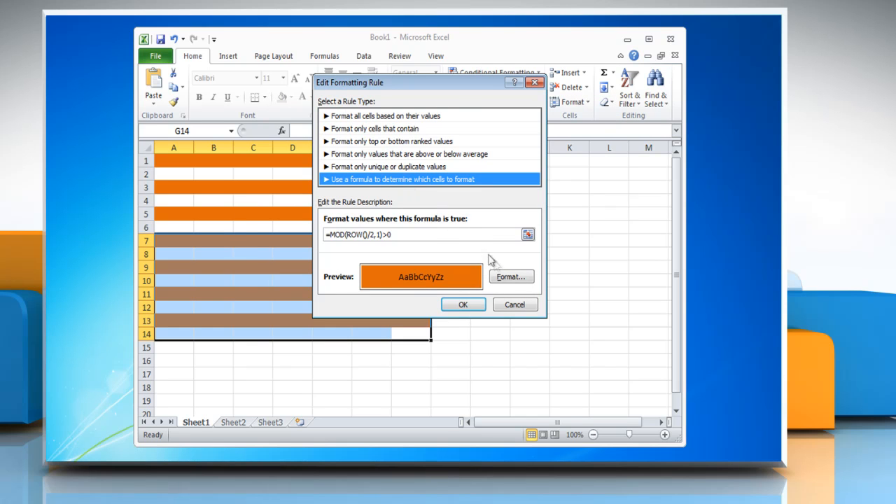
click(511, 277)
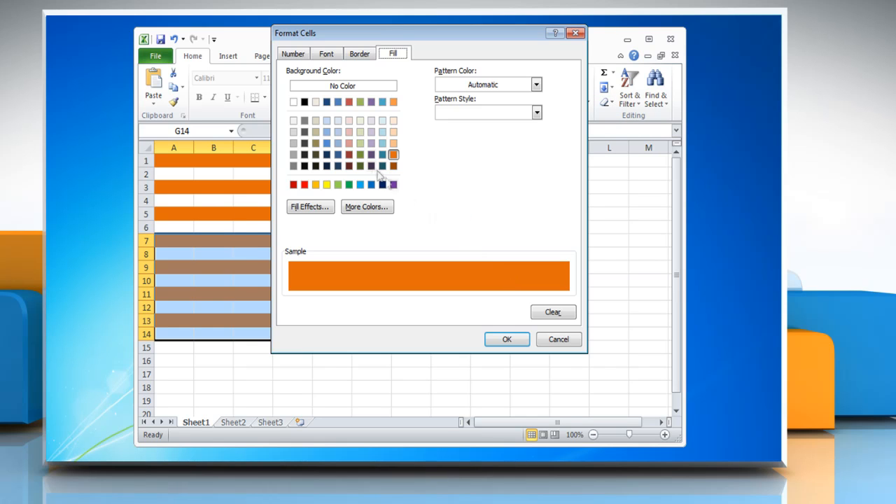
click(506, 339)
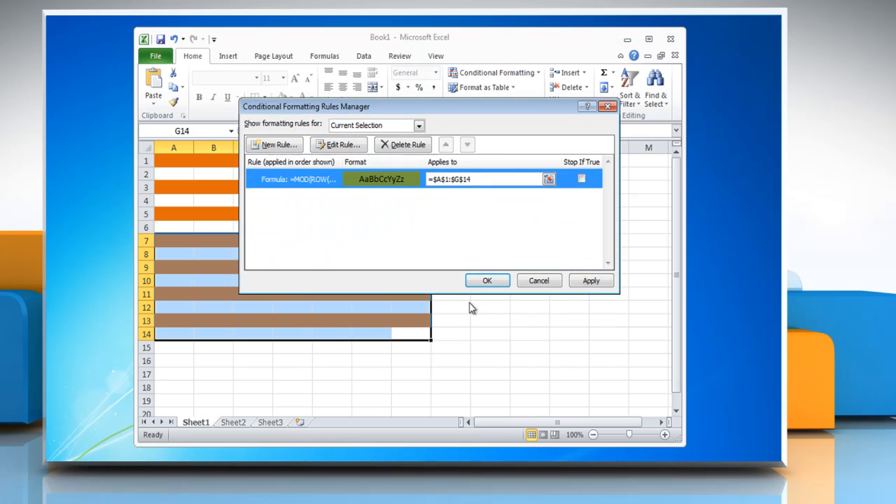
click(487, 280)
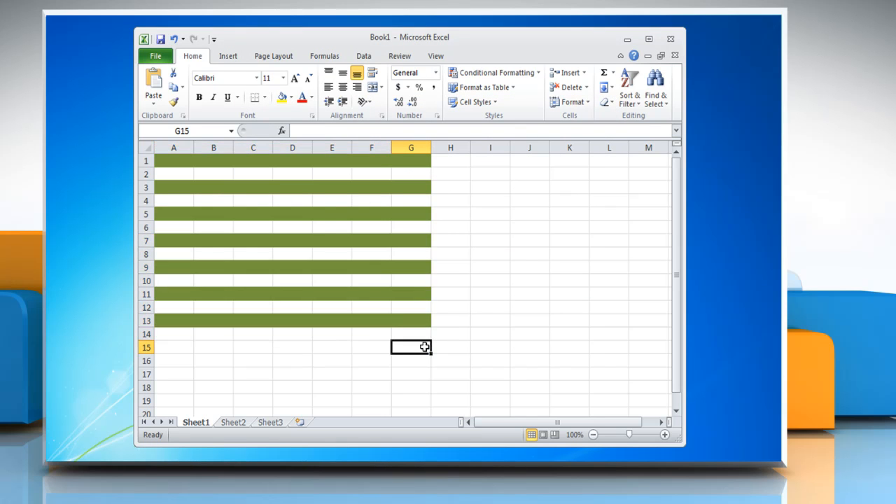